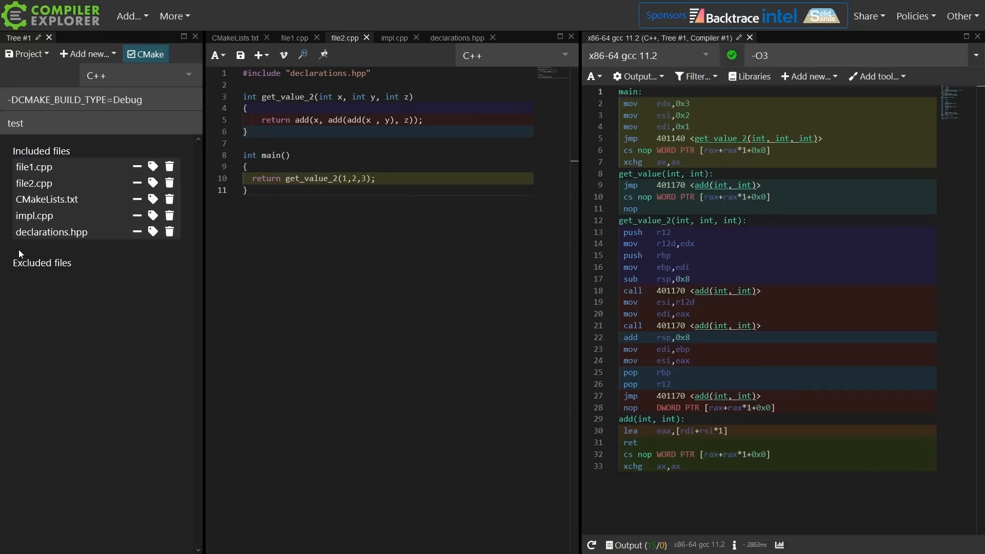
- Browse file1.cpp, file2.cpp, declarations.hpp and impl.cpp with add's definition, returning to file1.cpp
{"action": "left_click", "coordinate": [294, 37]}
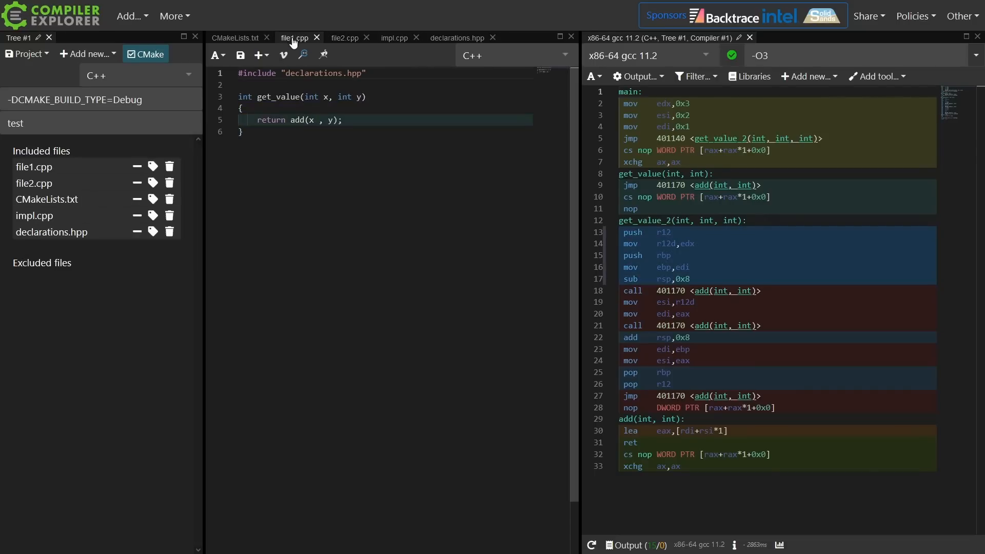
{"action": "left_click", "coordinate": [458, 37]}
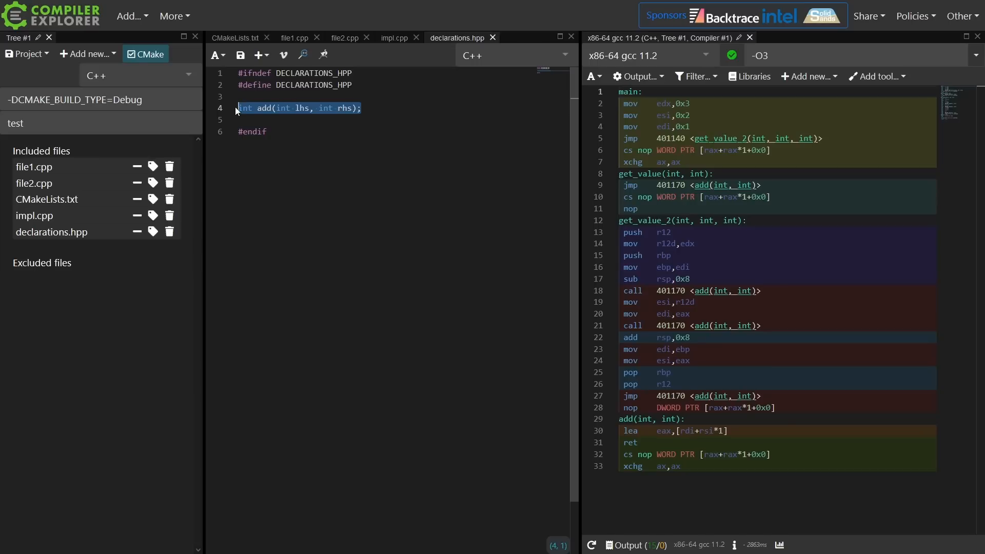
{"action": "mouse_move", "coordinate": [391, 37]}
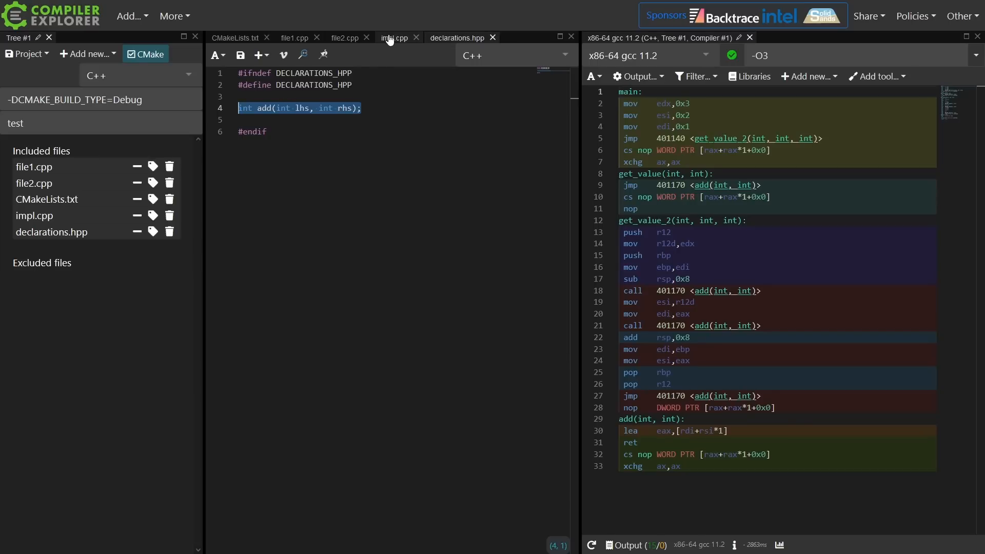
{"action": "left_click", "coordinate": [394, 38]}
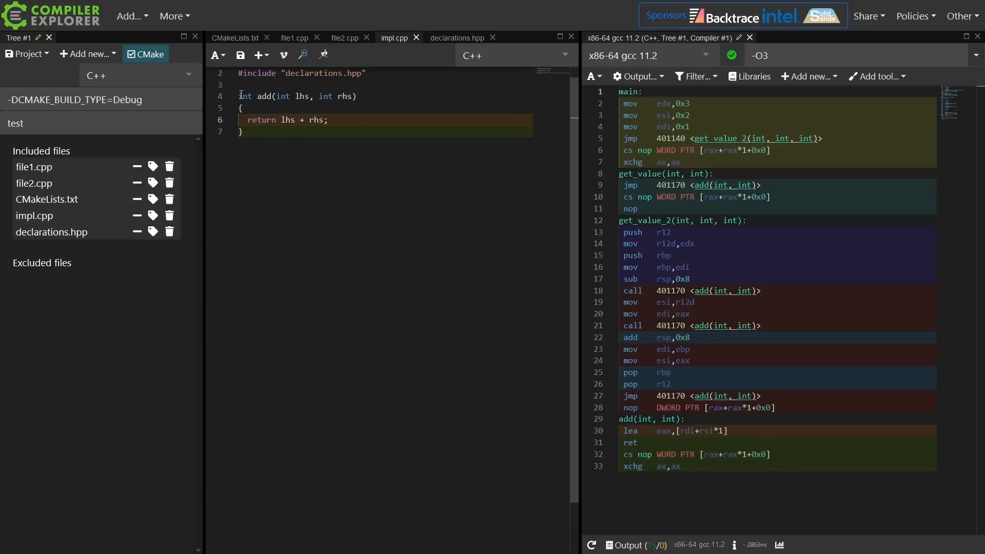
{"action": "left_click", "coordinate": [240, 96]}
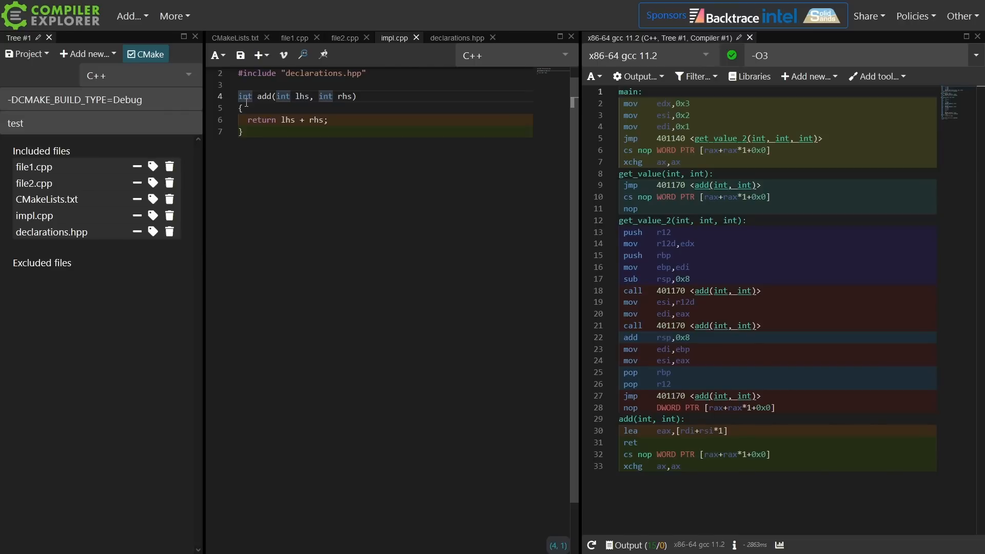
{"action": "left_click", "coordinate": [294, 38]}
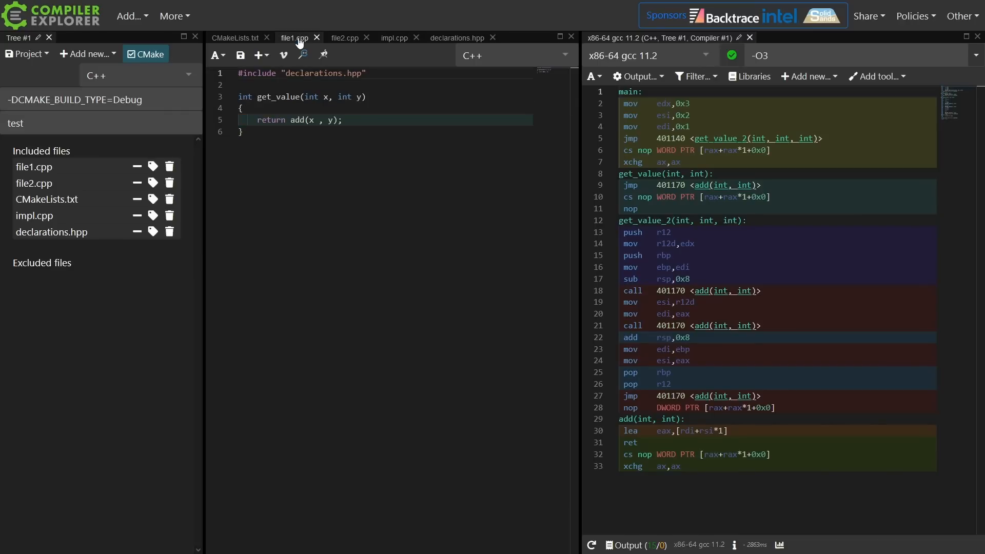
- Show file2.cpp and examine get_value_2's three nested add calls and main returning get_value_2(1,2,3)
{"action": "left_click", "coordinate": [296, 132]}
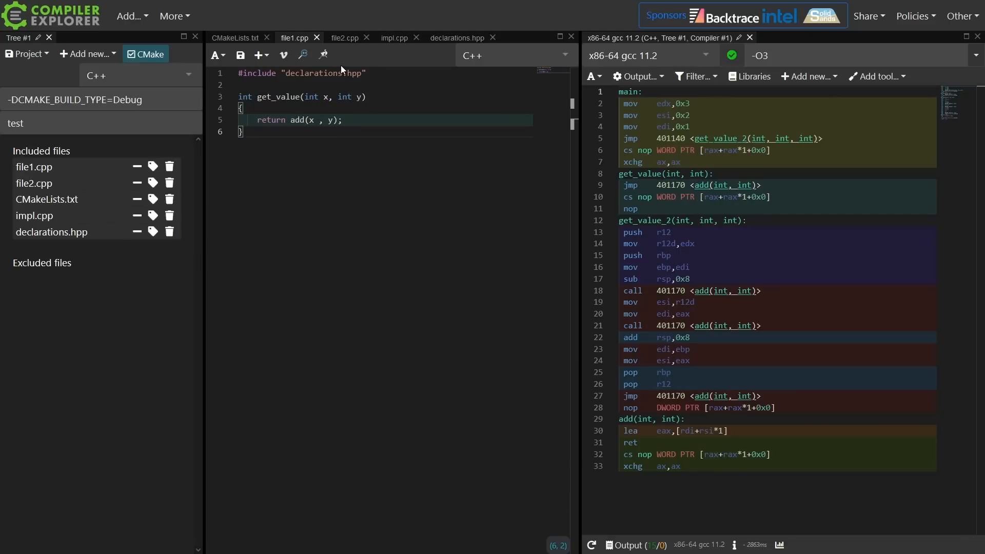
{"action": "left_click", "coordinate": [344, 37]}
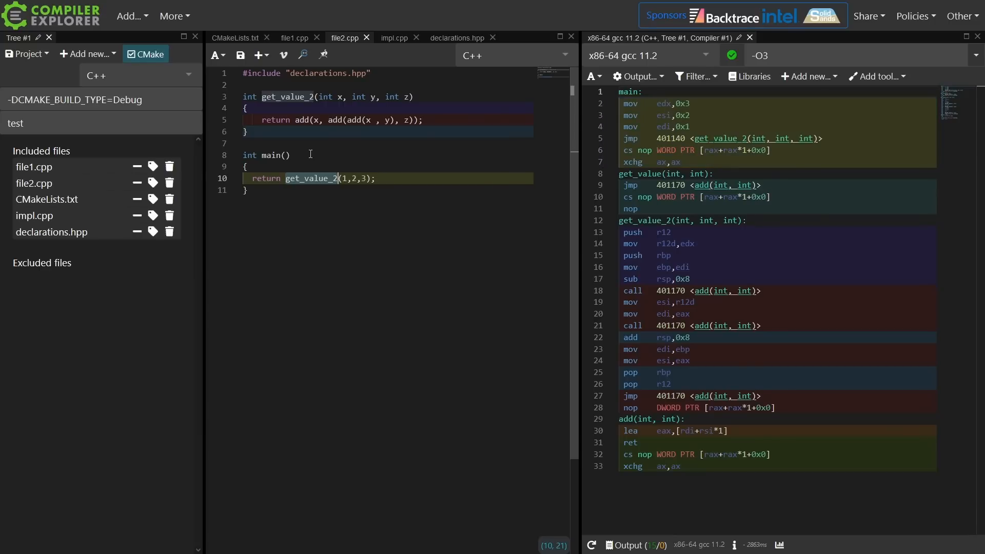
{"action": "left_click", "coordinate": [302, 120]}
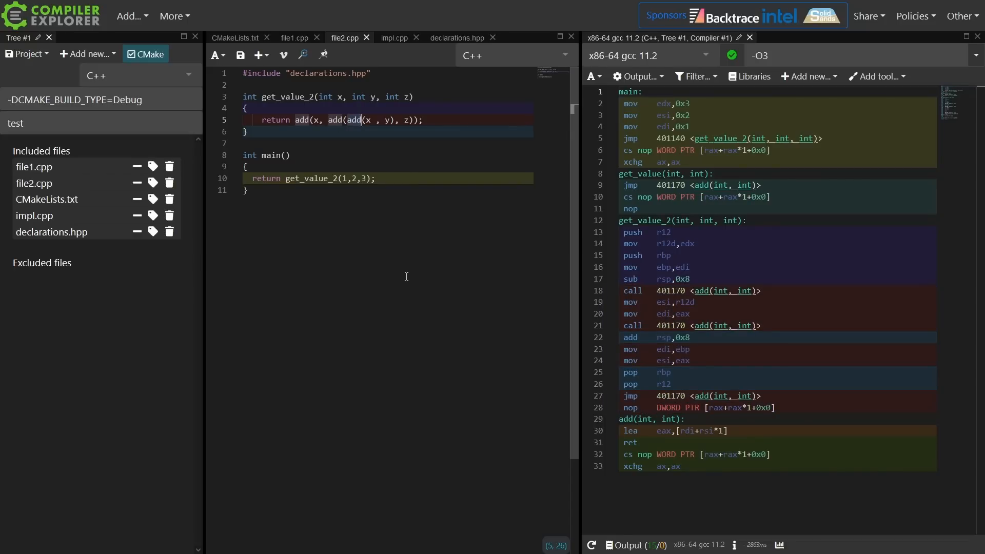
{"action": "mouse_move", "coordinate": [360, 205]}
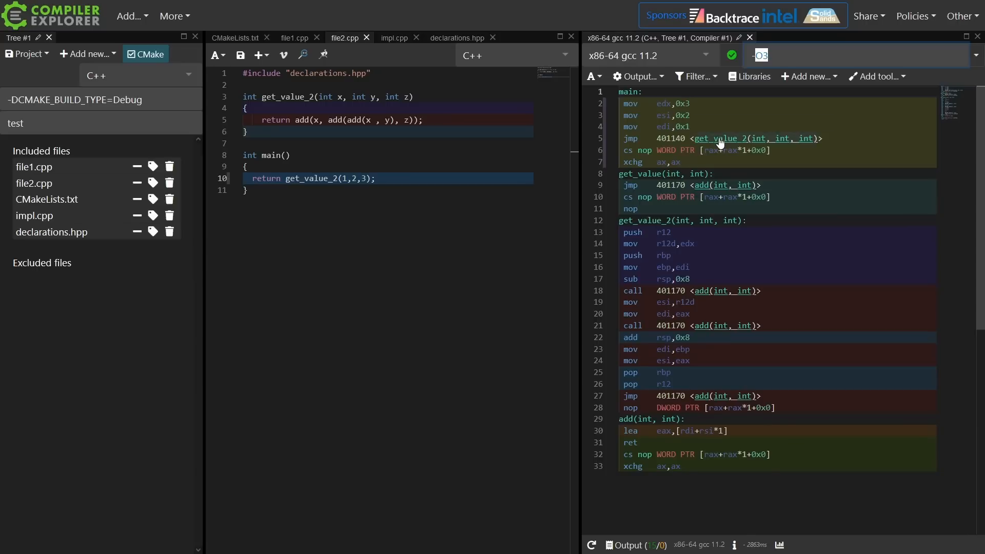
{"action": "mouse_move", "coordinate": [743, 138]}
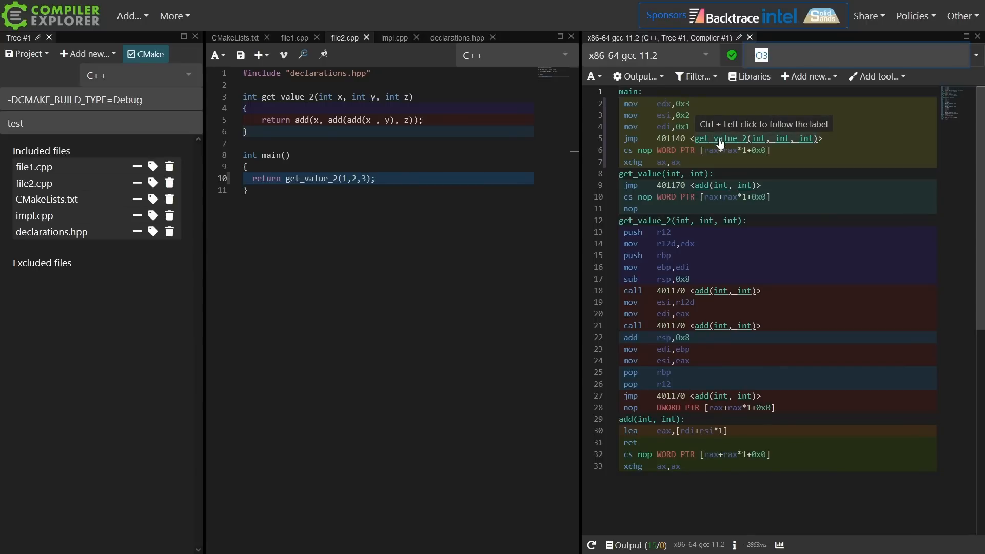
{"action": "mouse_move", "coordinate": [704, 297]}
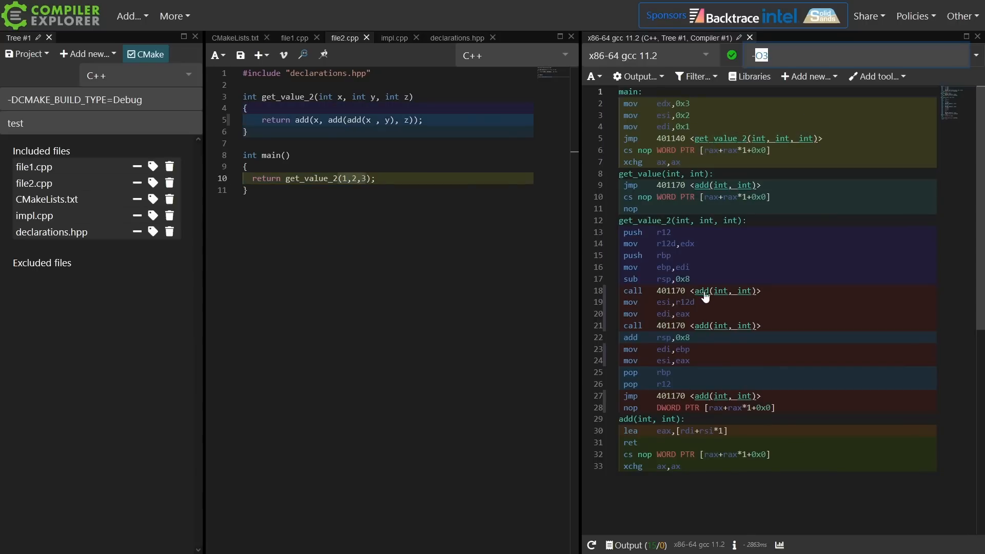
{"action": "mouse_move", "coordinate": [705, 372]}
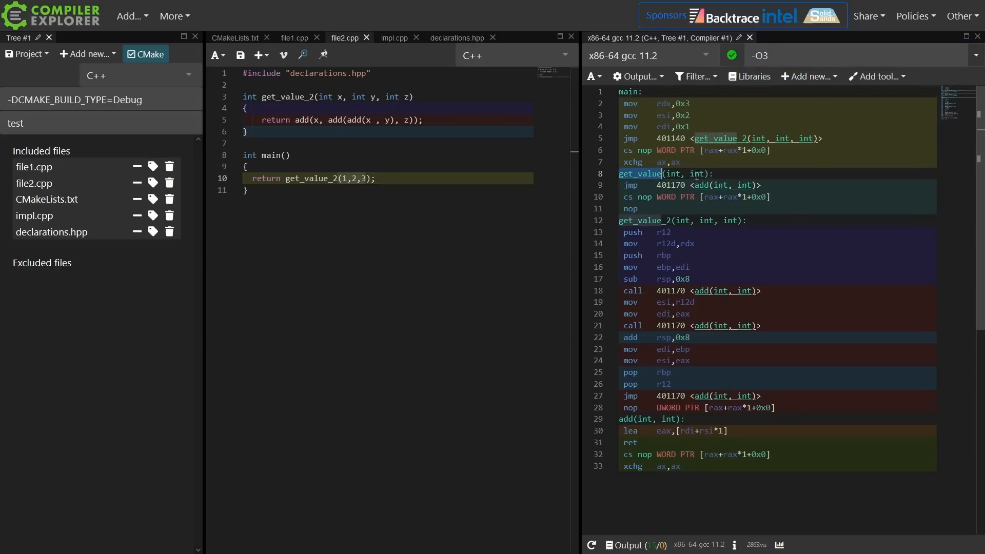
{"action": "mouse_move", "coordinate": [702, 185]}
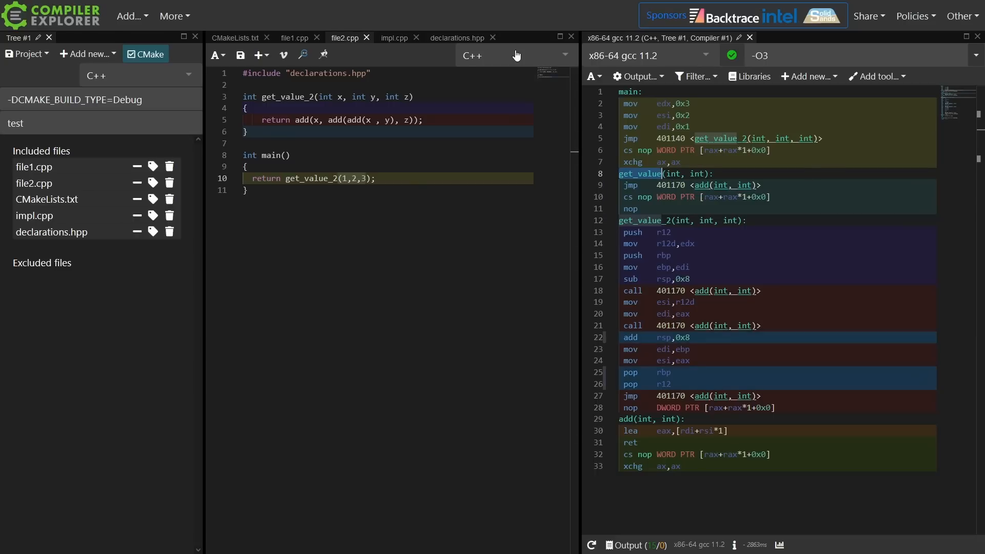
- Show declarations.hpp, the include-guarded header declaring int add(int lhs, int rhs)
{"action": "left_click", "coordinate": [457, 37]}
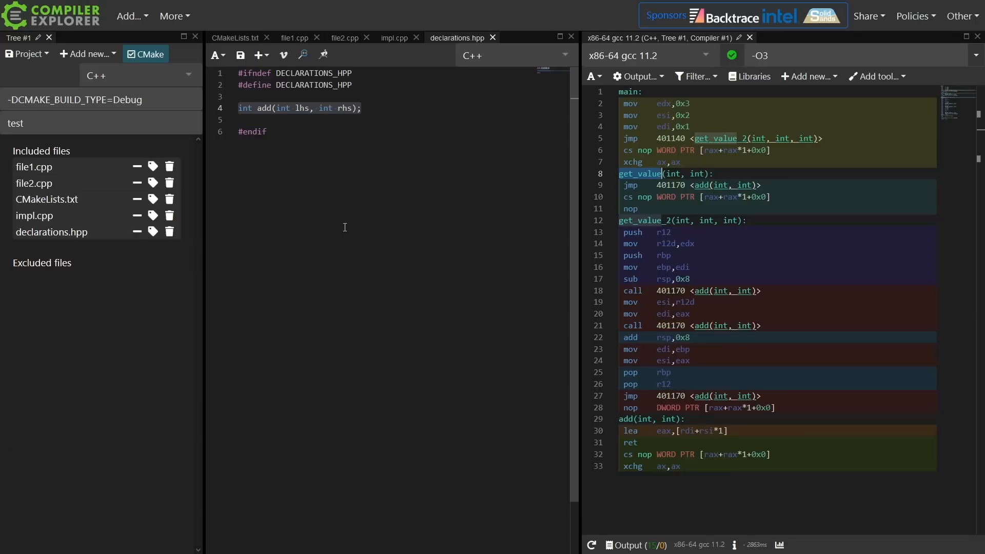
{"action": "mouse_move", "coordinate": [280, 232]}
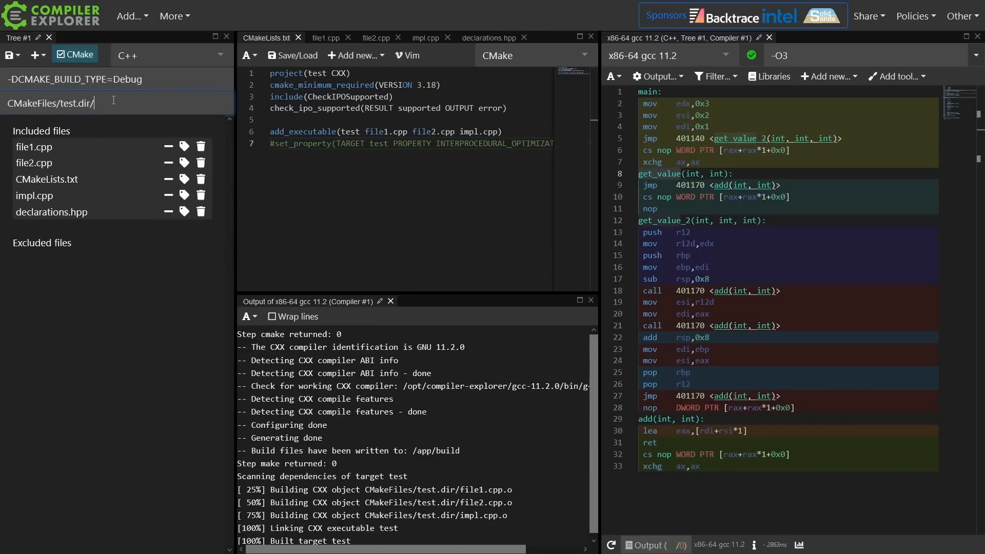
- Point the CMake target at CMakeFiles/test.dir/file1.cpp.o so only get_value's assembly appears
{"action": "type", "text": "file1.cpp.o"}
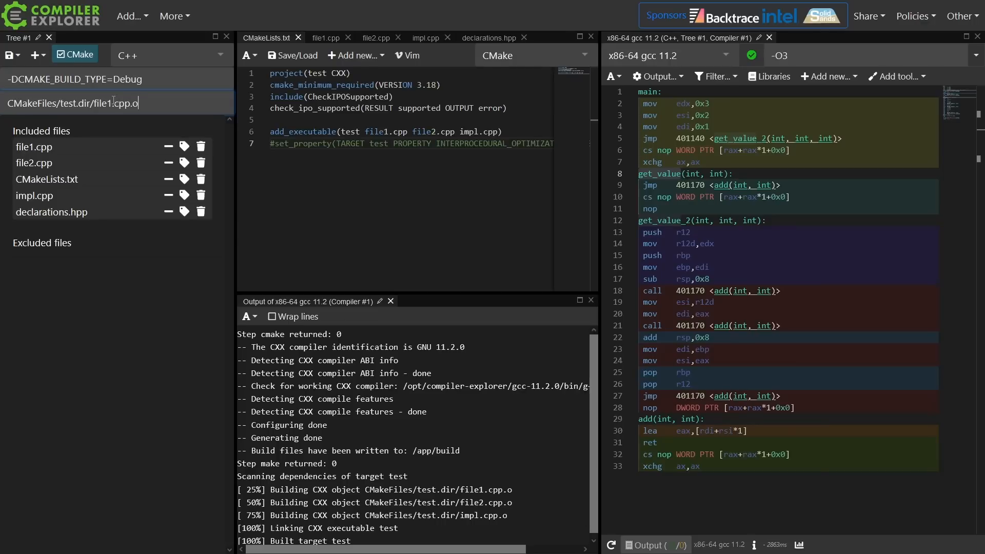
{"action": "left_click", "coordinate": [326, 38]}
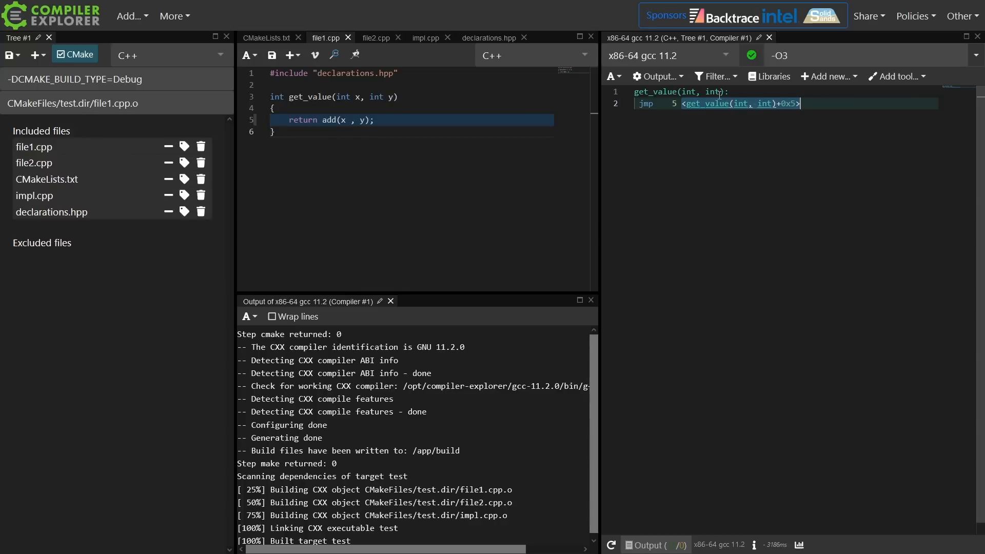
{"action": "mouse_move", "coordinate": [732, 132]}
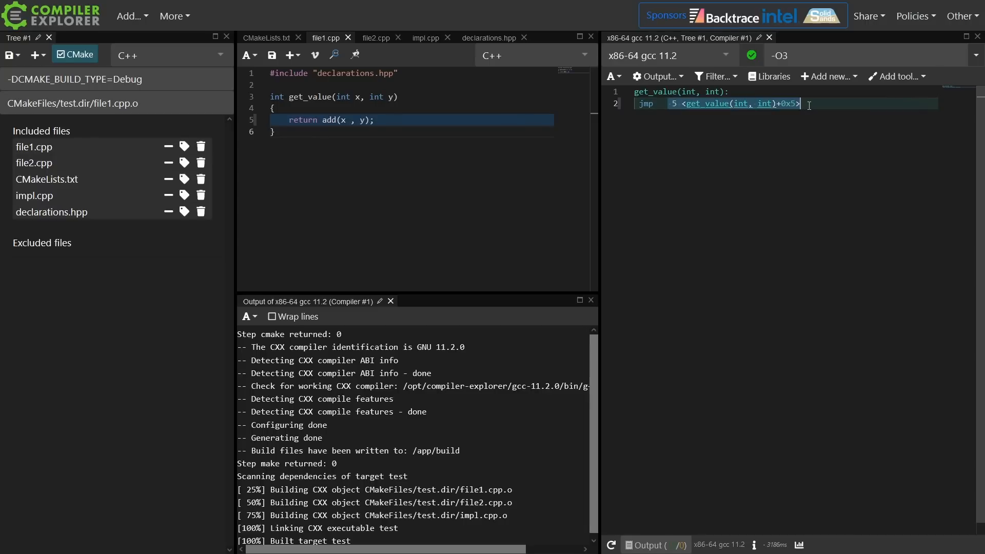
- Switch to file2.cpp to disassemble CMakeFiles/test.dir/file2.cpp.o with get_value_2 and main
{"action": "left_click", "coordinate": [375, 38]}
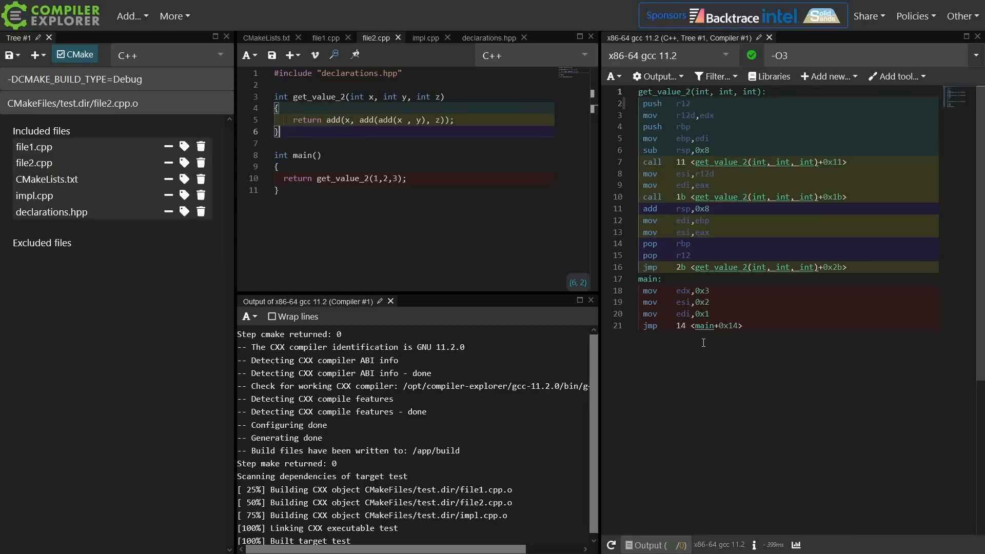
{"action": "mouse_move", "coordinate": [732, 182]}
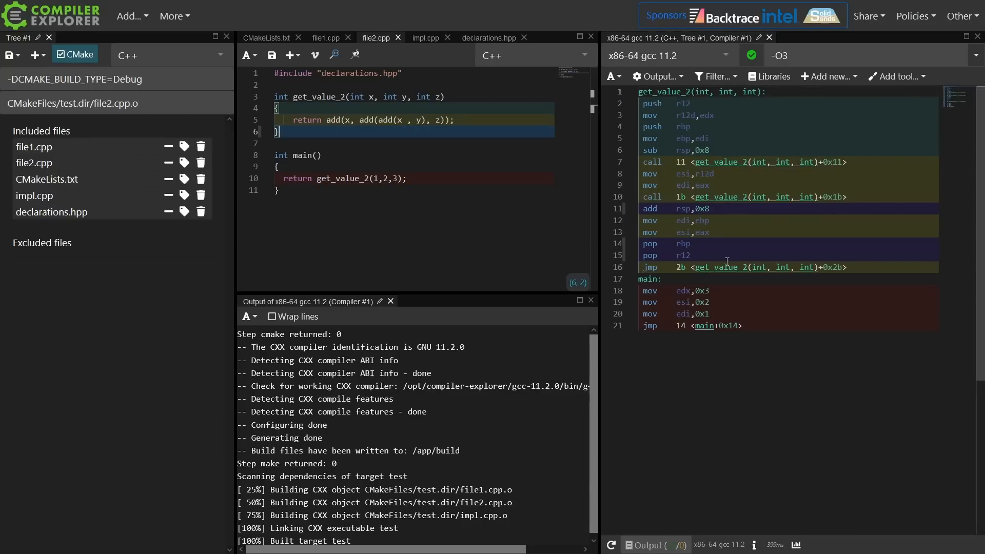
{"action": "mouse_move", "coordinate": [728, 267]}
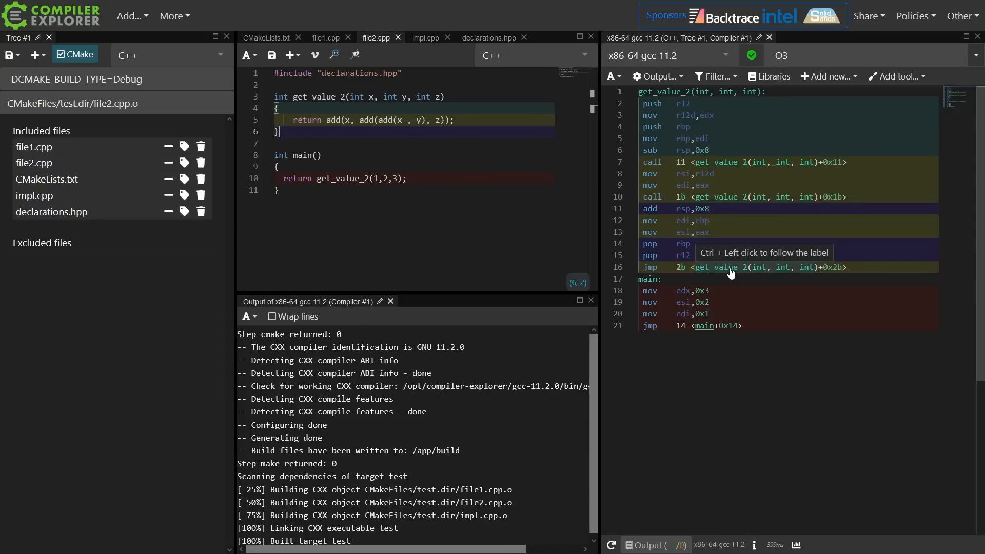
{"action": "mouse_move", "coordinate": [725, 275]}
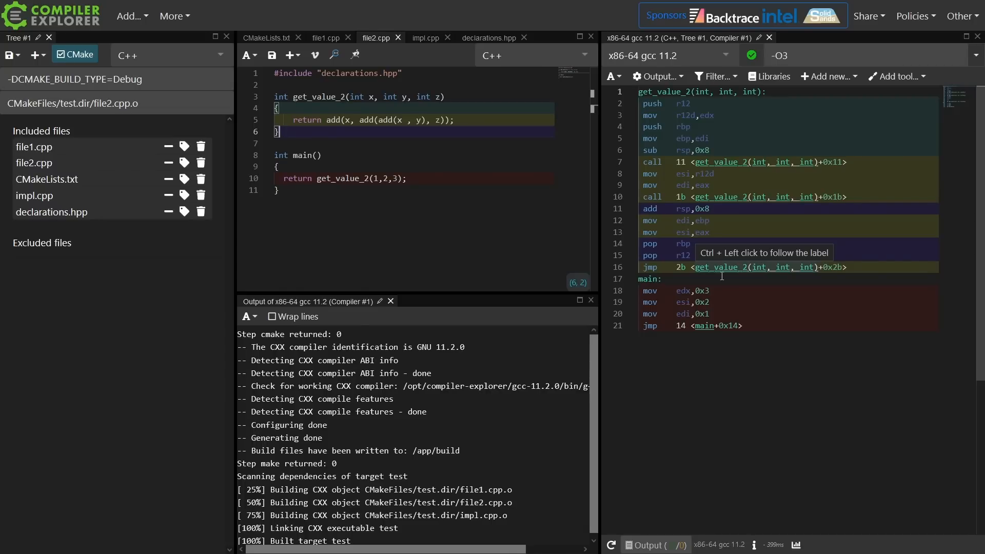
{"action": "mouse_move", "coordinate": [652, 244]}
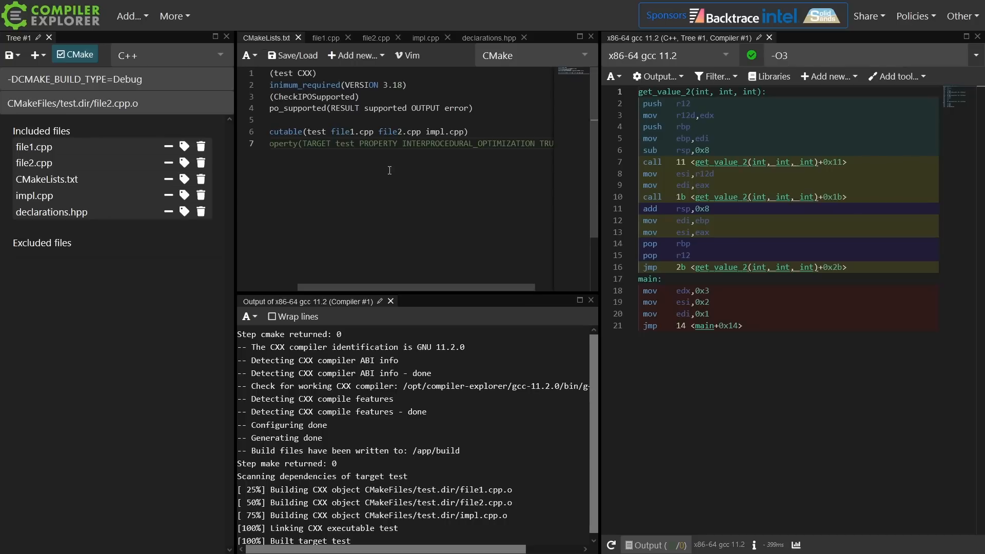
{"action": "scroll", "scroll_direction": "right", "scroll_amount": 3}
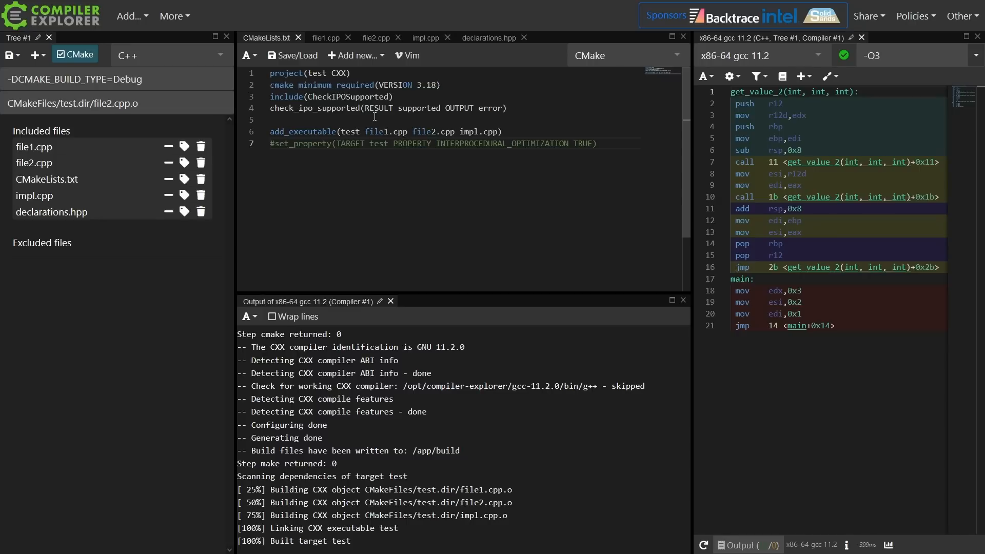
{"action": "double_click", "coordinate": [346, 96]}
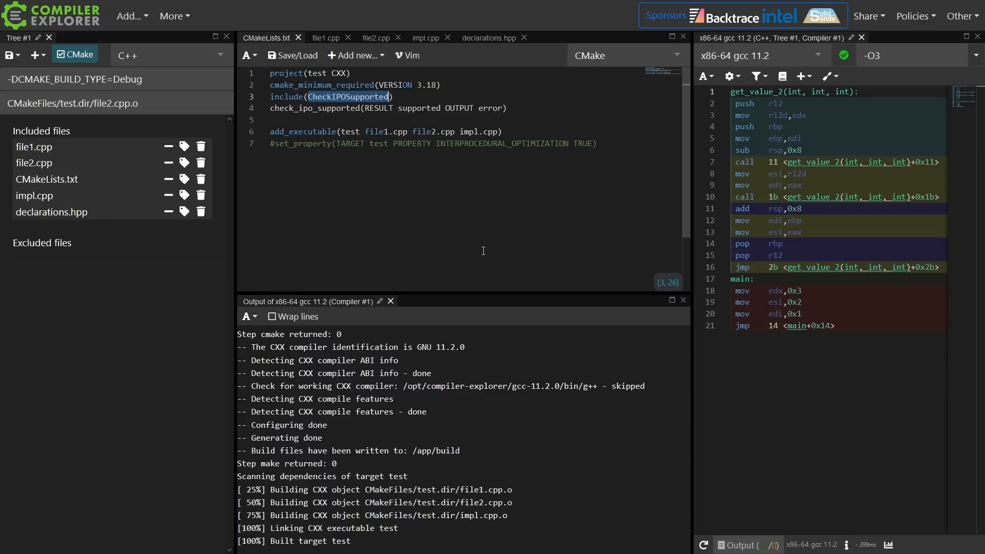
{"action": "mouse_move", "coordinate": [292, 95]}
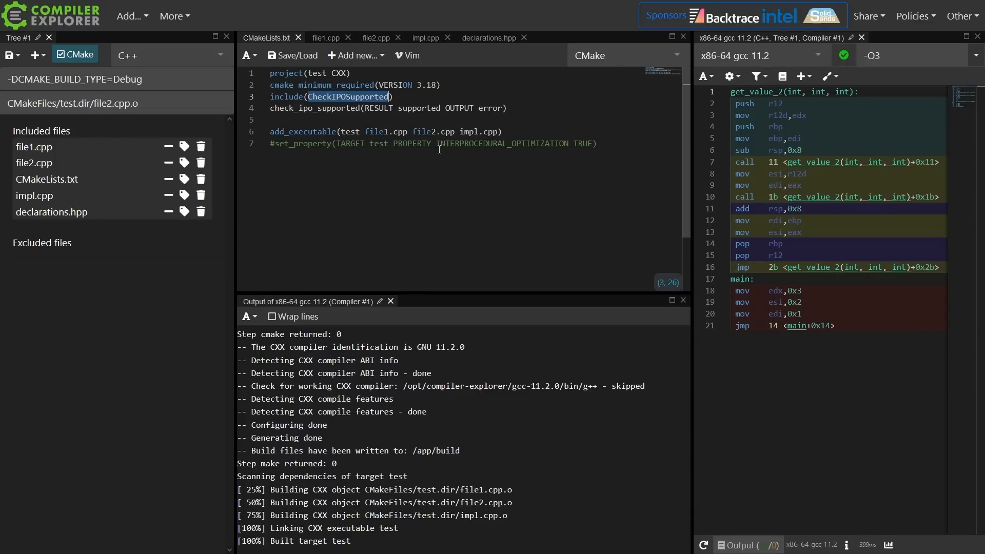
{"action": "double_click", "coordinate": [501, 143]}
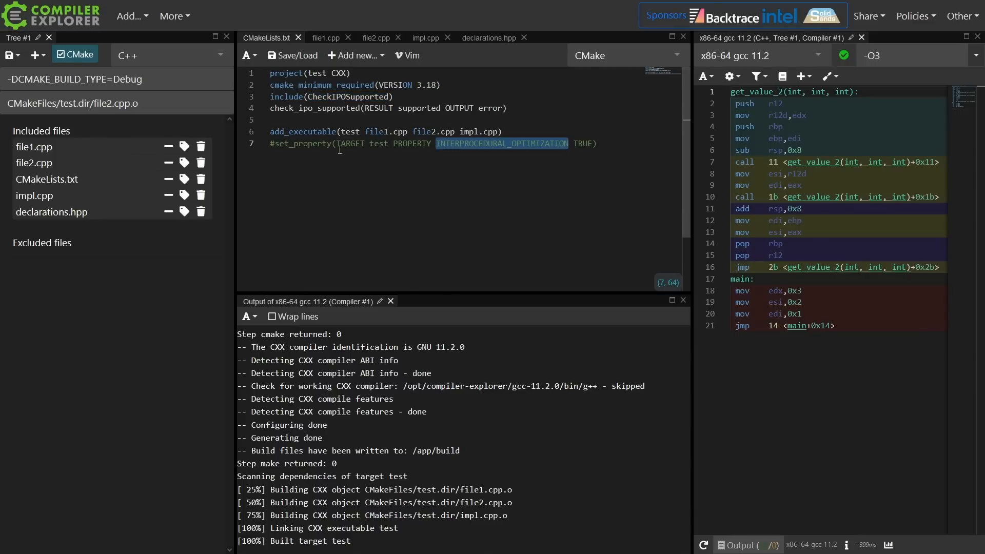
{"action": "double_click", "coordinate": [378, 143]}
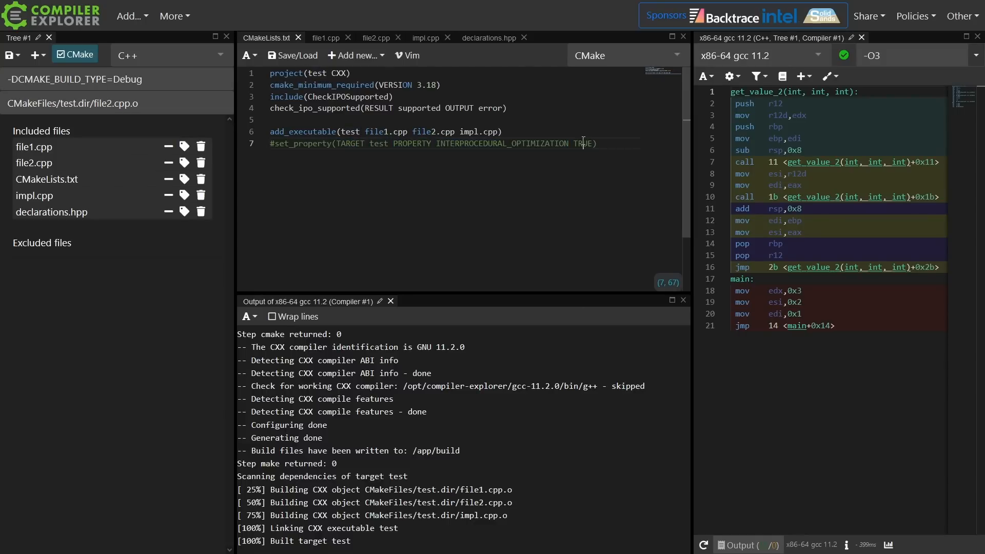
{"action": "double_click", "coordinate": [584, 144]}
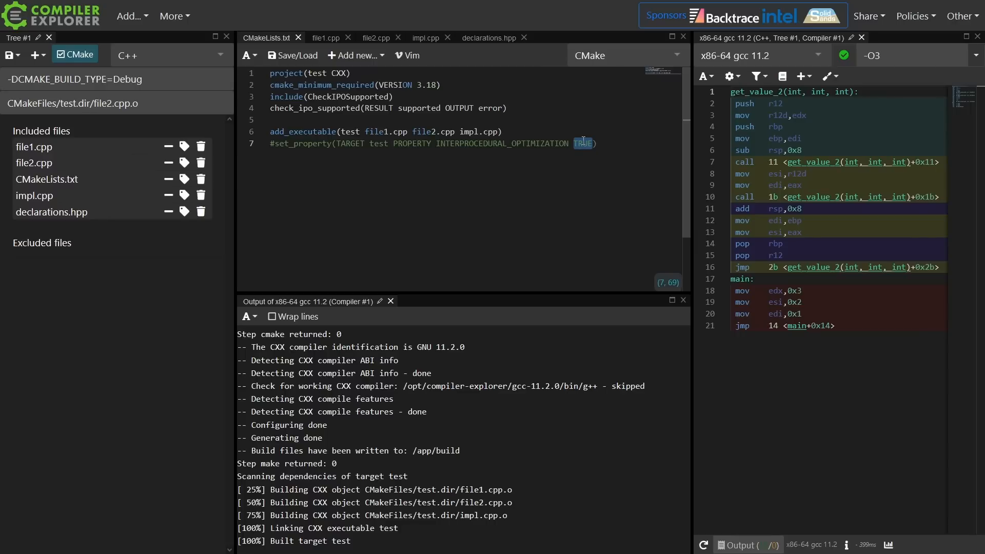
{"action": "mouse_move", "coordinate": [861, 262]}
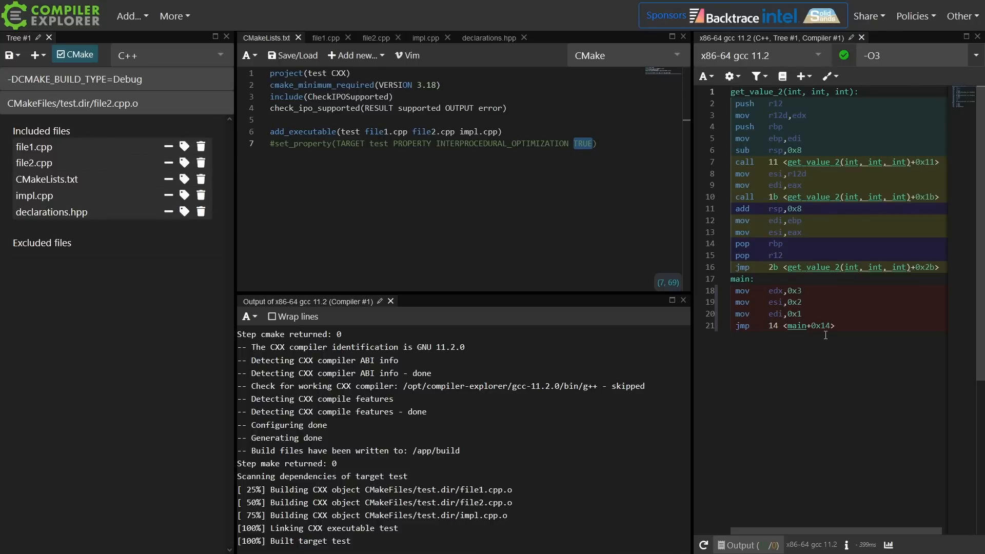
{"action": "left_click", "coordinate": [597, 143]}
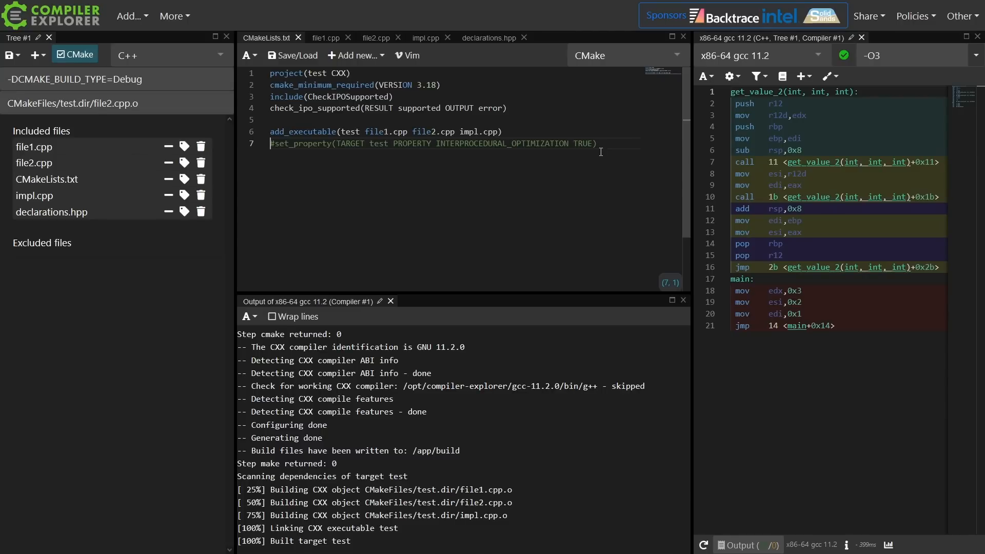
{"action": "left_click", "coordinate": [273, 143]}
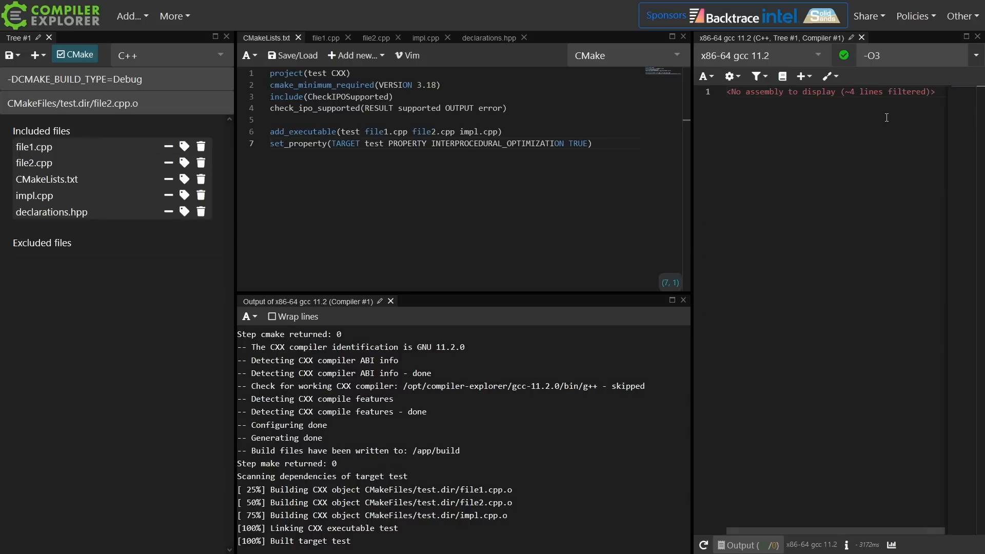
{"action": "mouse_move", "coordinate": [760, 91]}
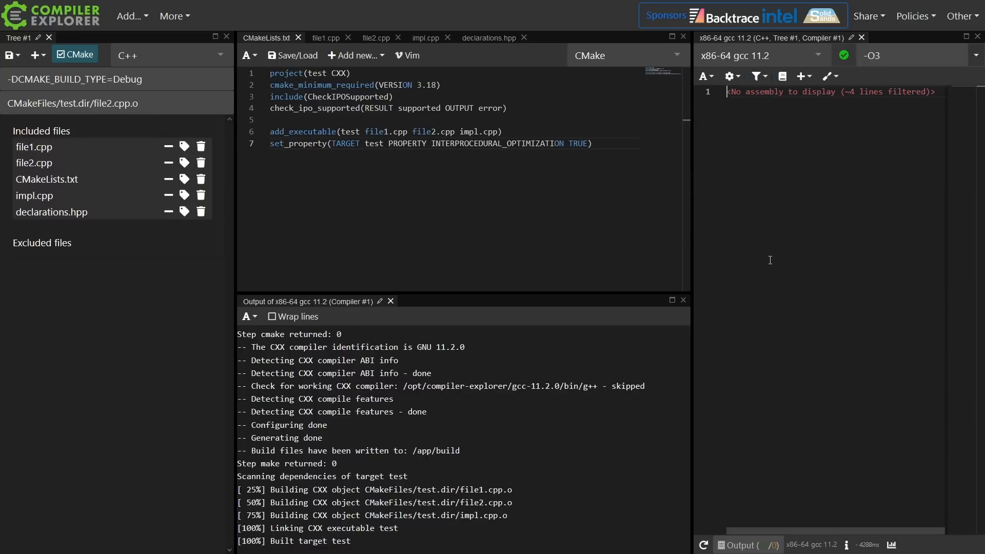
- Clear the file2.cpp.o CMake target entry via the assembly Filter options, ready for a new target
{"action": "left_click", "coordinate": [758, 76]}
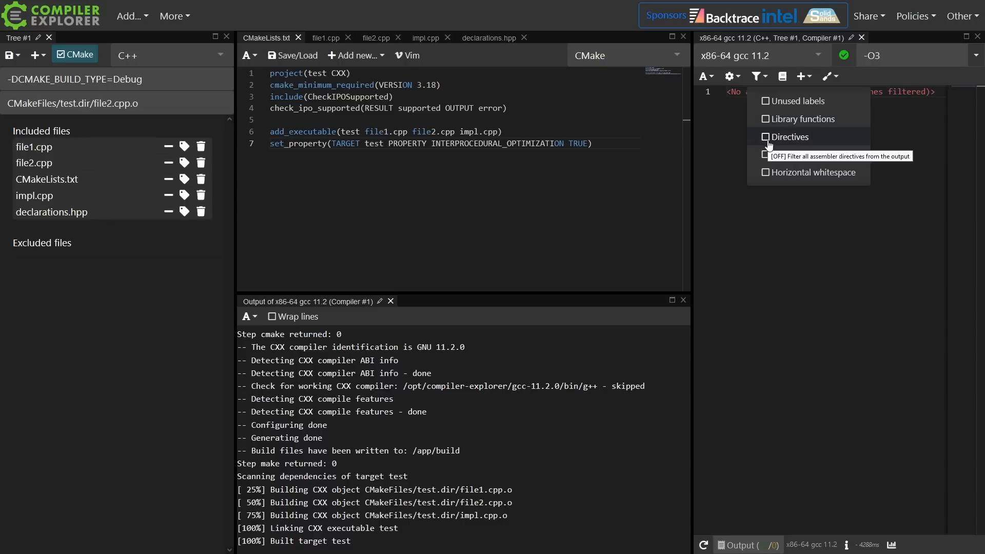
{"action": "left_click", "coordinate": [766, 136]}
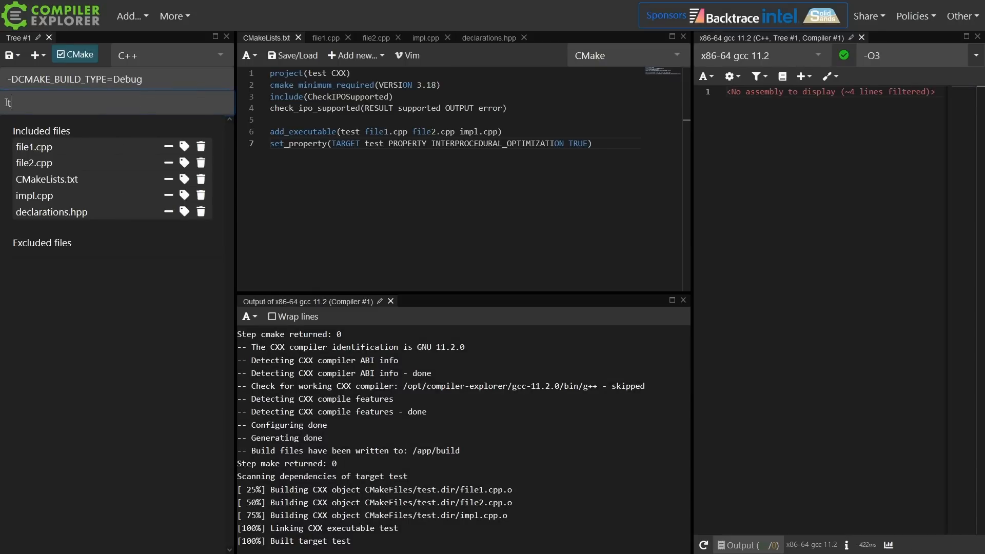
- Set the CMake target to the linked test executable so main's inlined assembly returns 7
{"action": "type", "text": "est"}
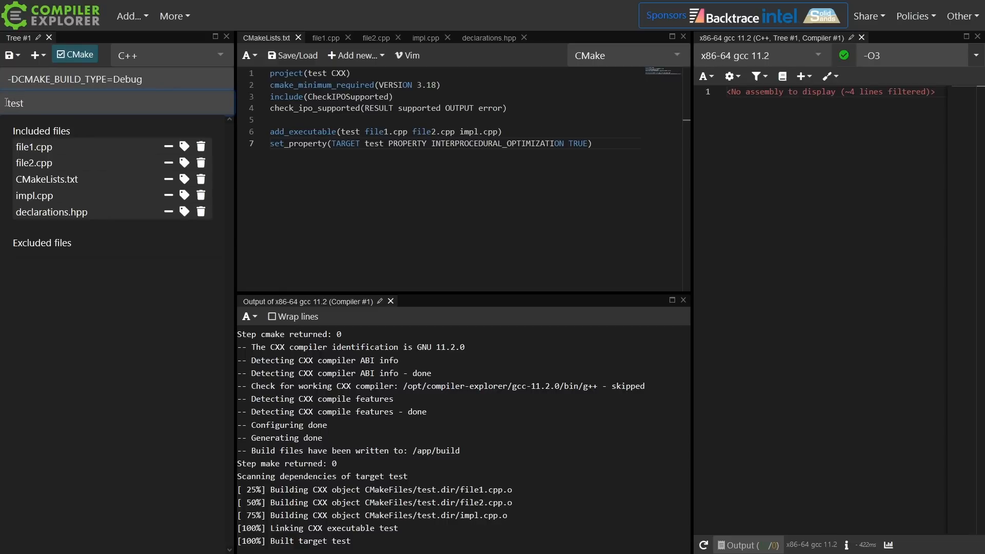
{"action": "mouse_move", "coordinate": [659, 241]}
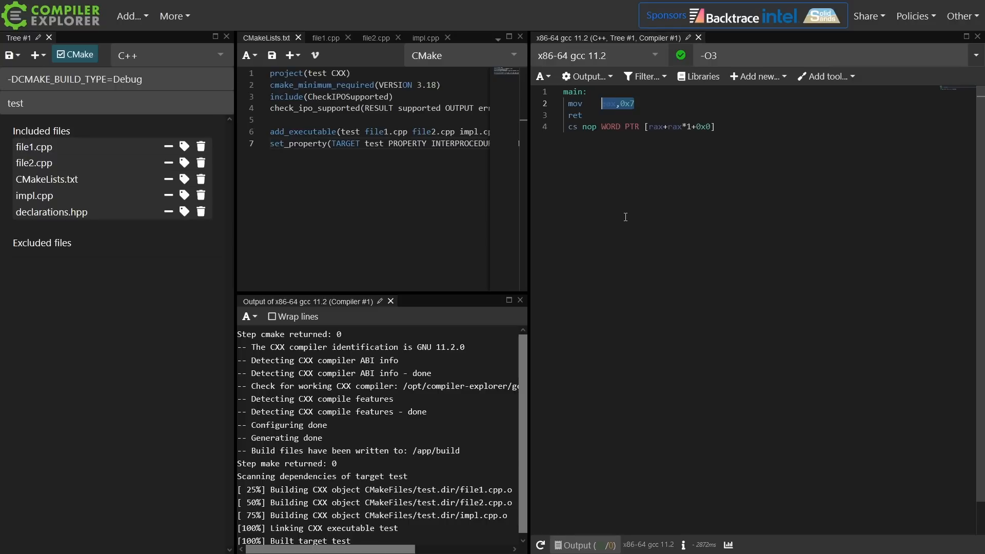
{"action": "mouse_move", "coordinate": [638, 132]}
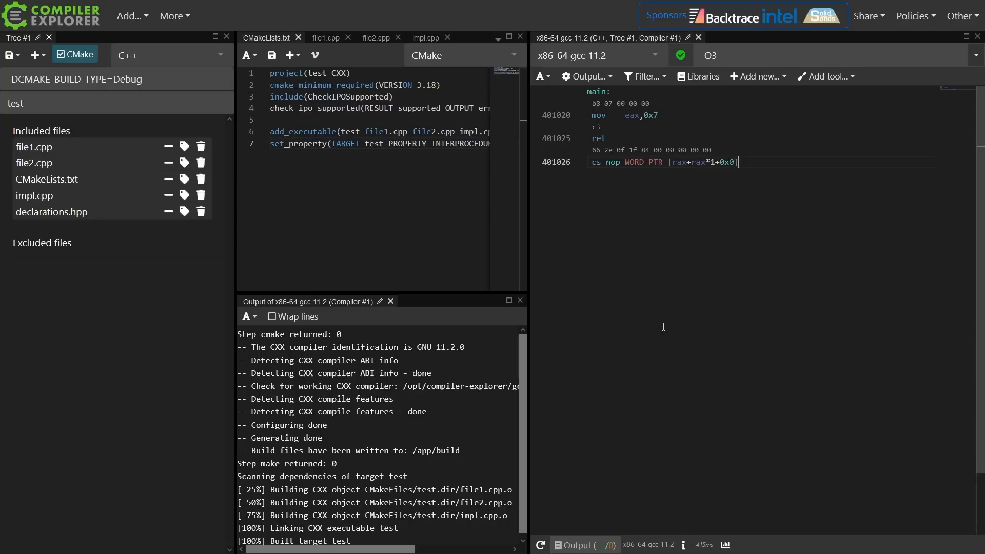
{"action": "mouse_move", "coordinate": [559, 309]}
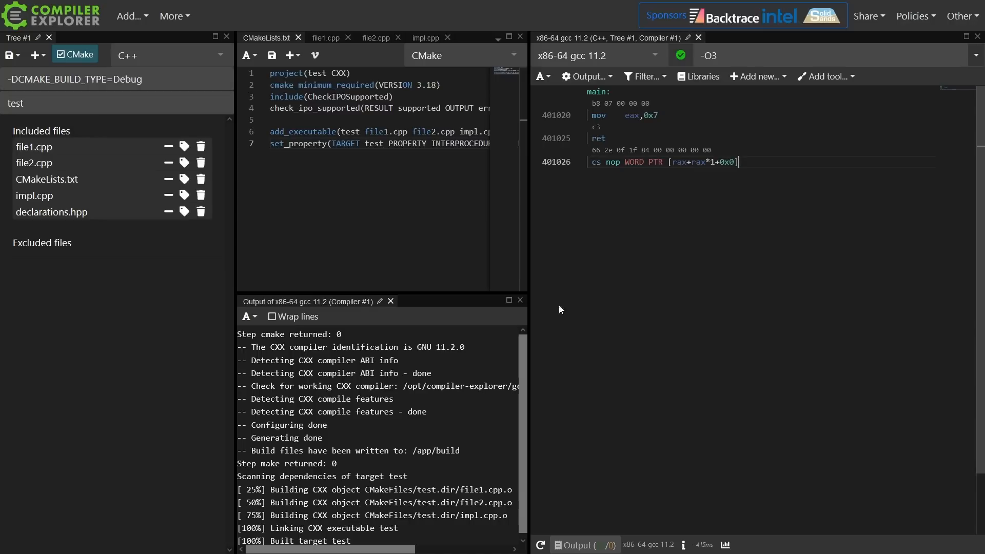
- Change main in file2.cpp to get_value_2(1,argc,3) and highlight rdi and argc showing lea computing argc+5
{"action": "left_click", "coordinate": [375, 37]}
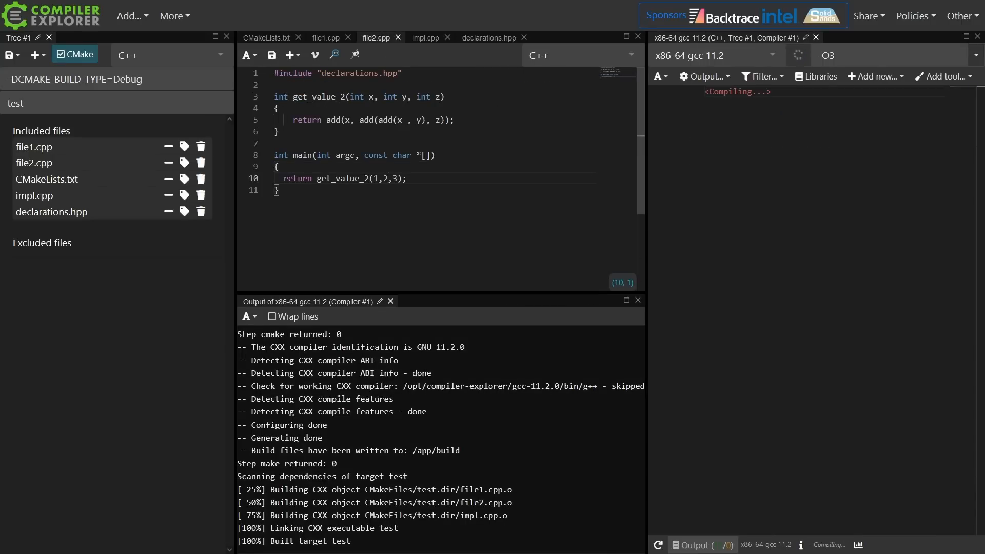
{"action": "type", "text": "argc"}
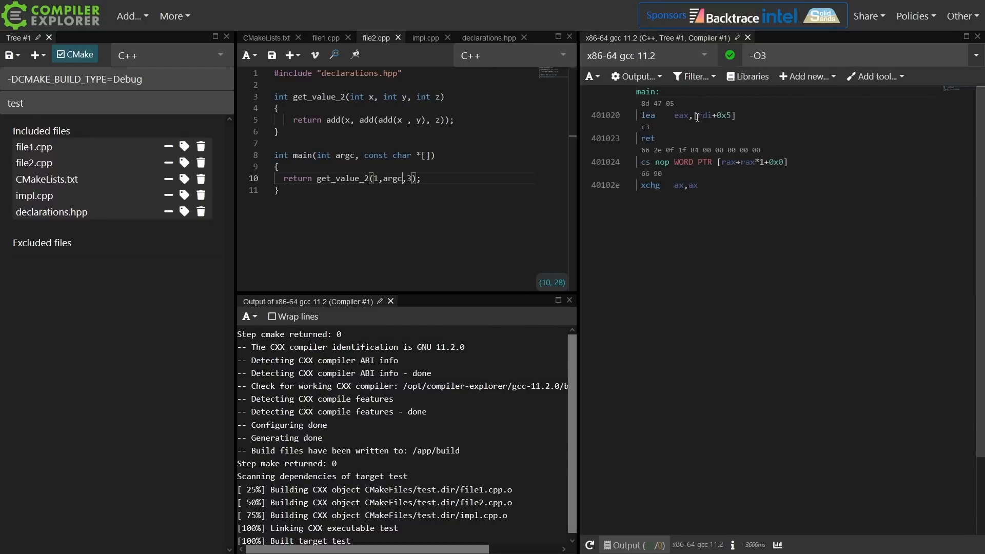
{"action": "double_click", "coordinate": [703, 115]}
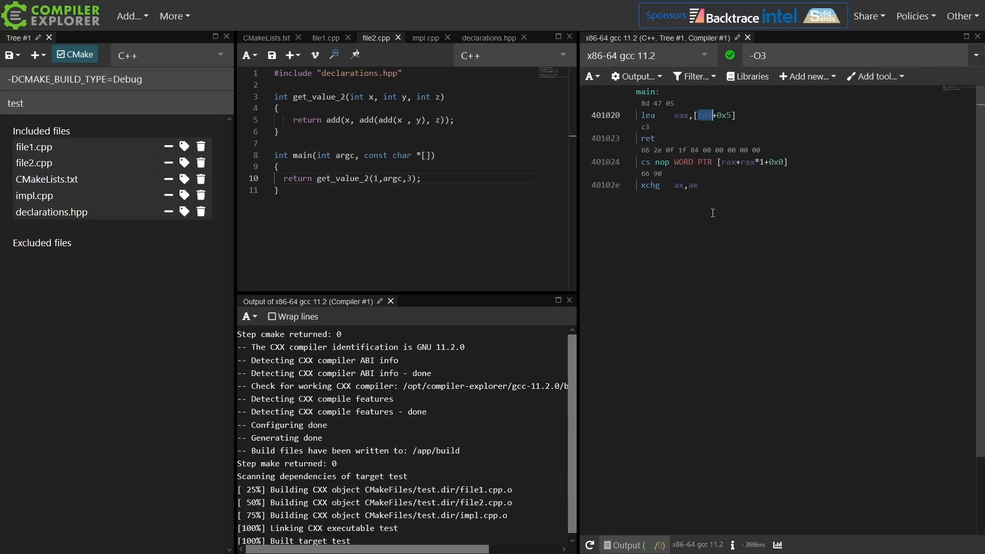
{"action": "mouse_move", "coordinate": [702, 121]}
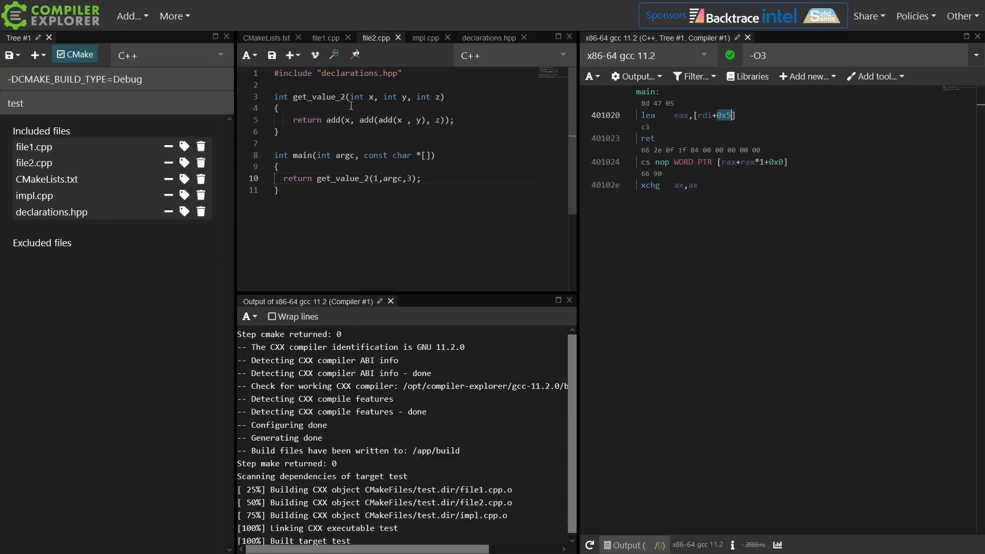
{"action": "mouse_move", "coordinate": [416, 195]}
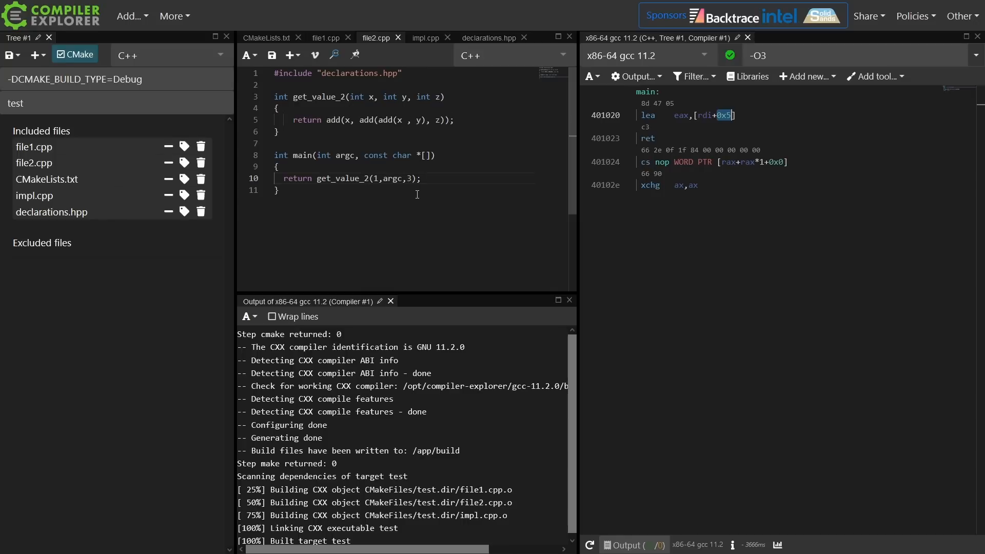
{"action": "double_click", "coordinate": [391, 178]}
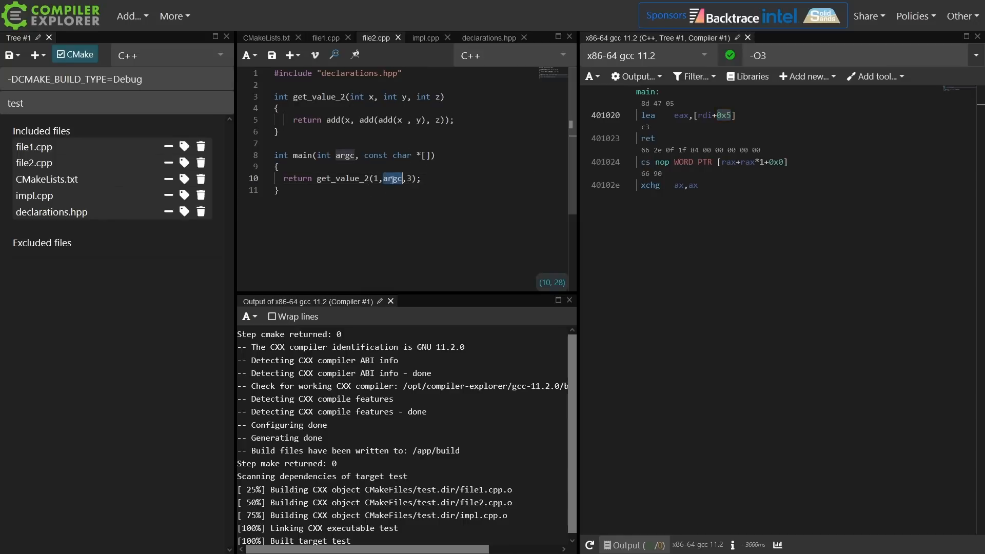